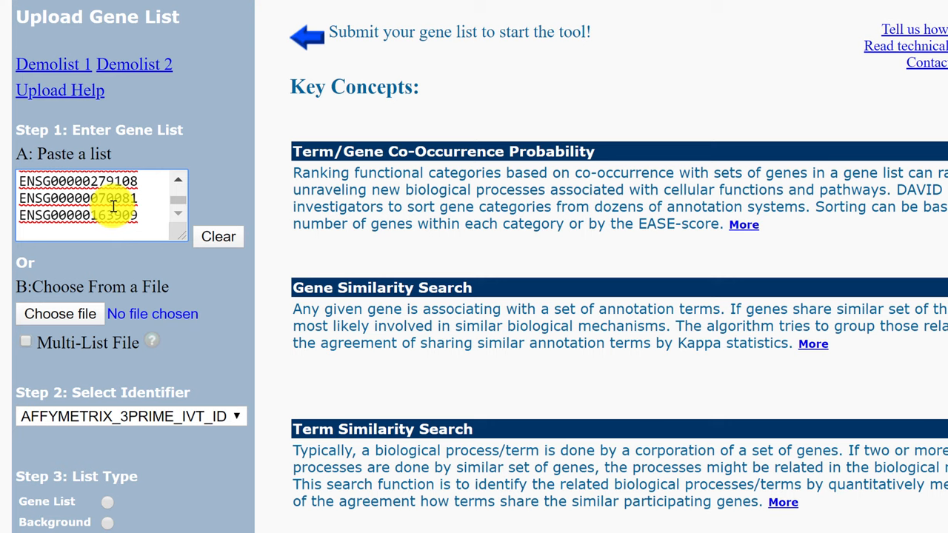
# Submit the pasted IDs as ENSEMBL_GENE_ID with list type Gene List
pyautogui.click(131, 416)
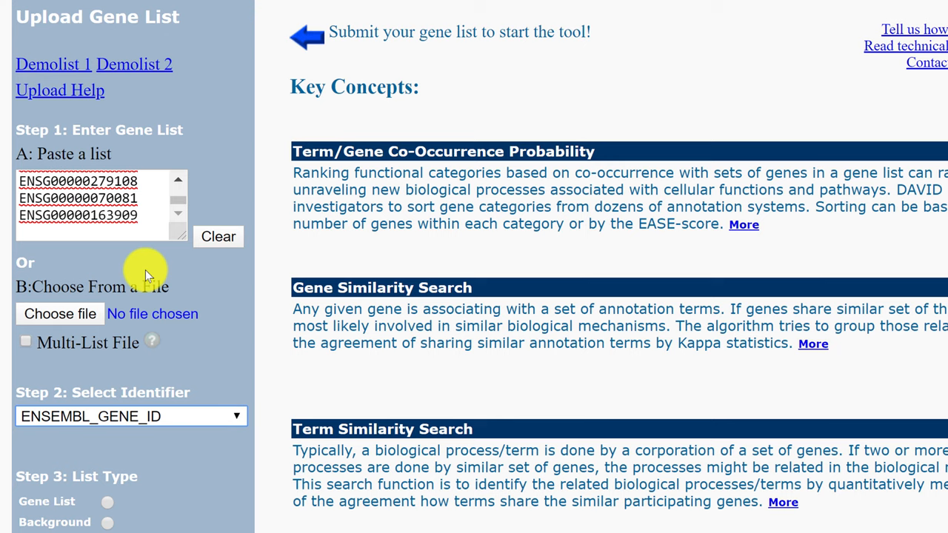
pyautogui.moveTo(108, 507)
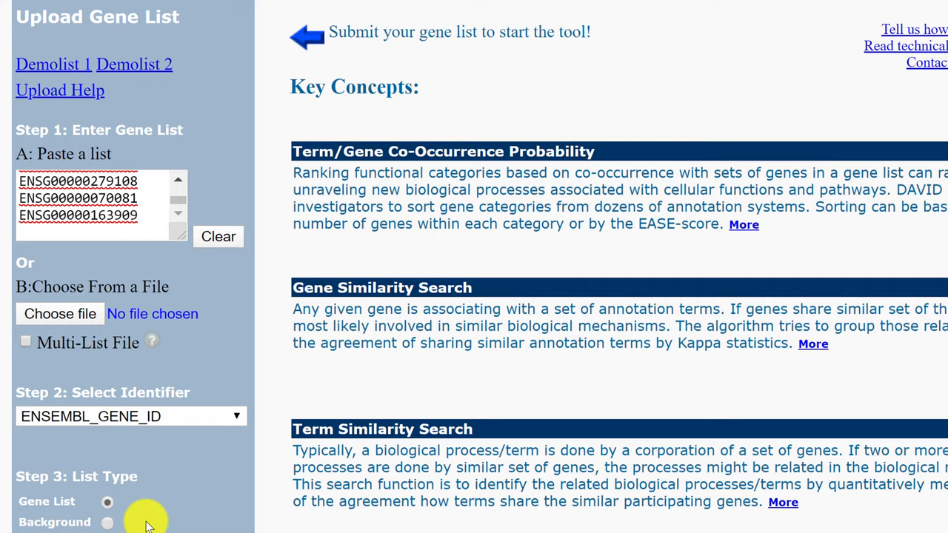
pyautogui.click(306, 37)
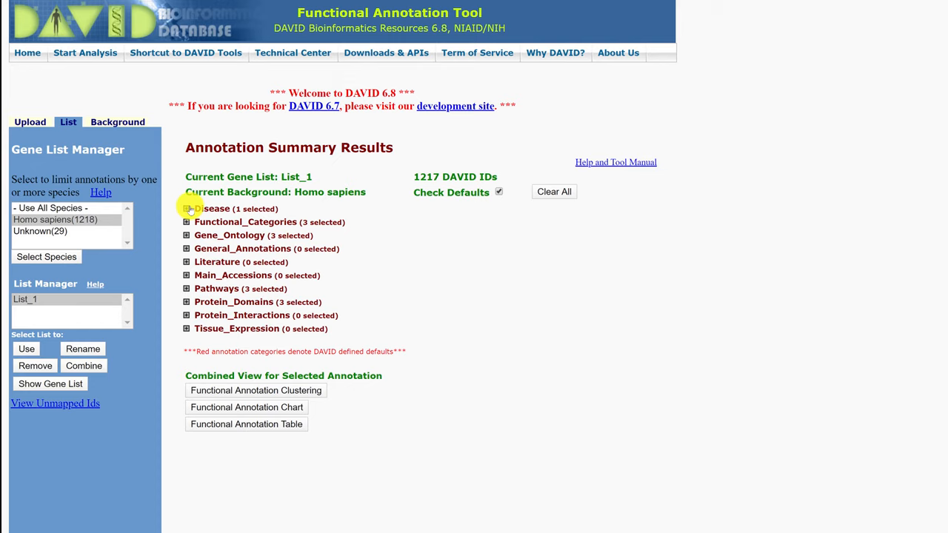
# Expand Gene_Ontology to list GOTERM categories with their coverage
pyautogui.click(187, 233)
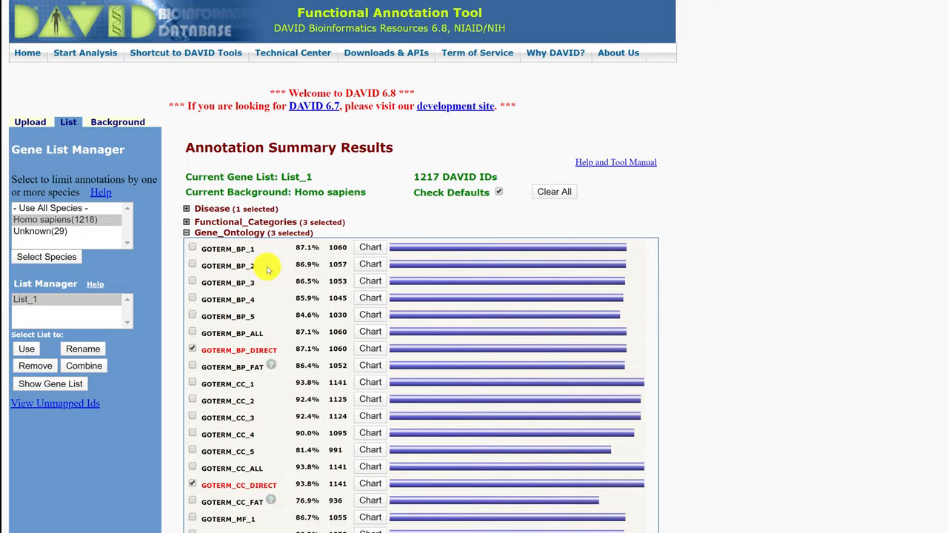
pyautogui.scroll(-3)
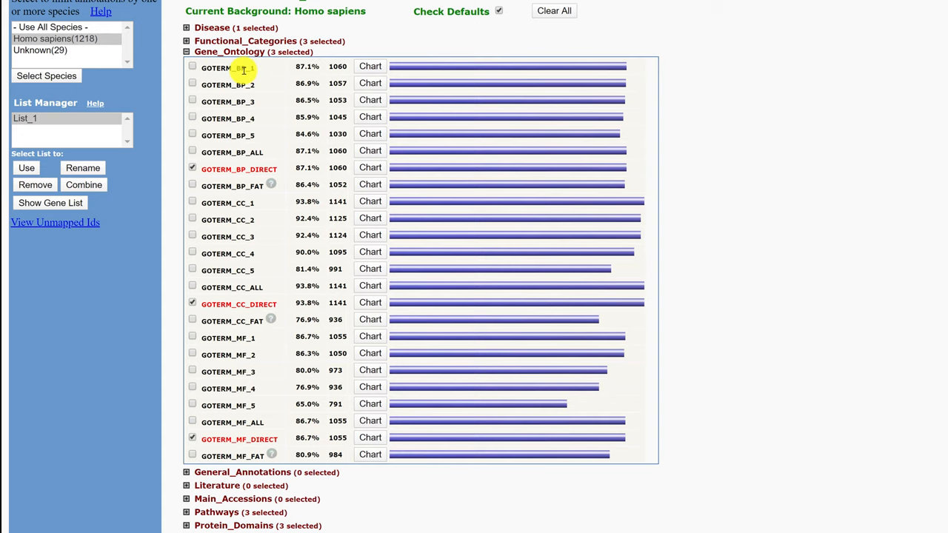
pyautogui.moveTo(244, 339)
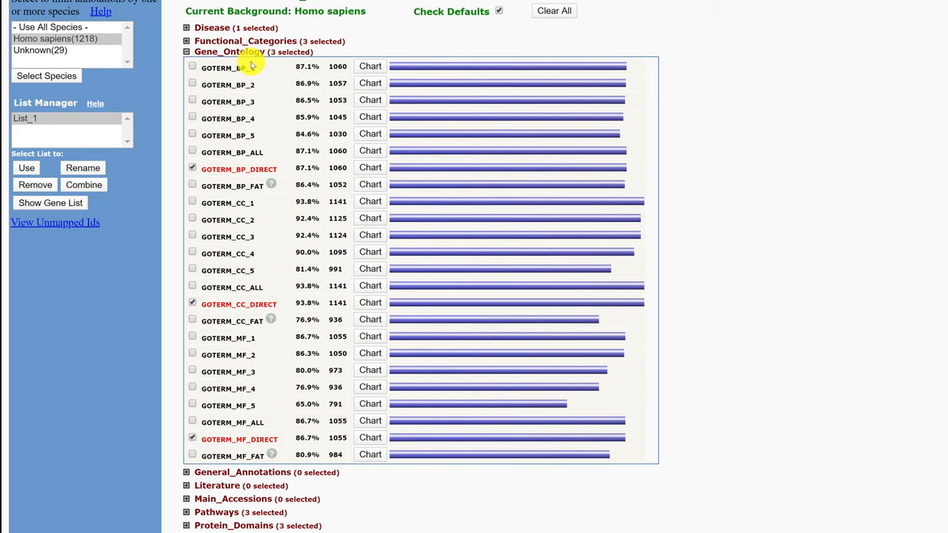
pyautogui.moveTo(256, 135)
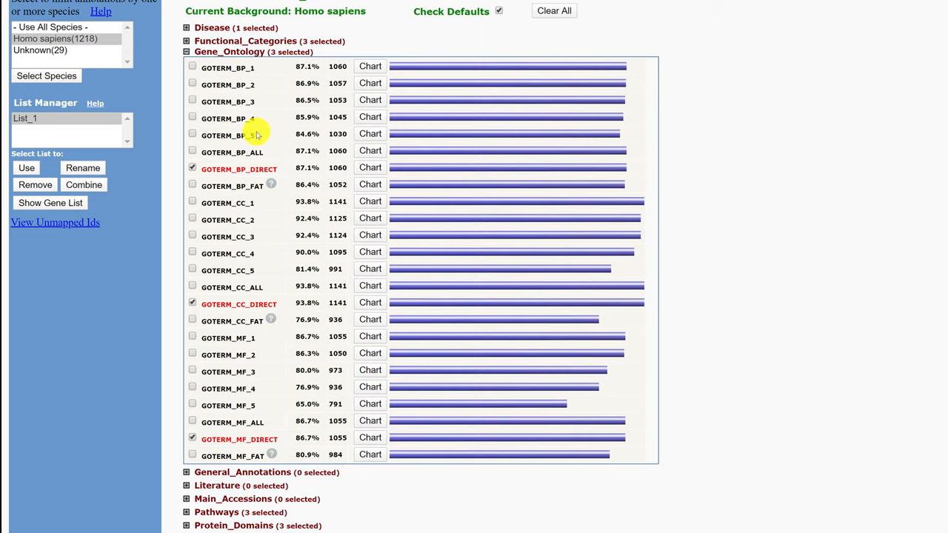
pyautogui.moveTo(289, 78)
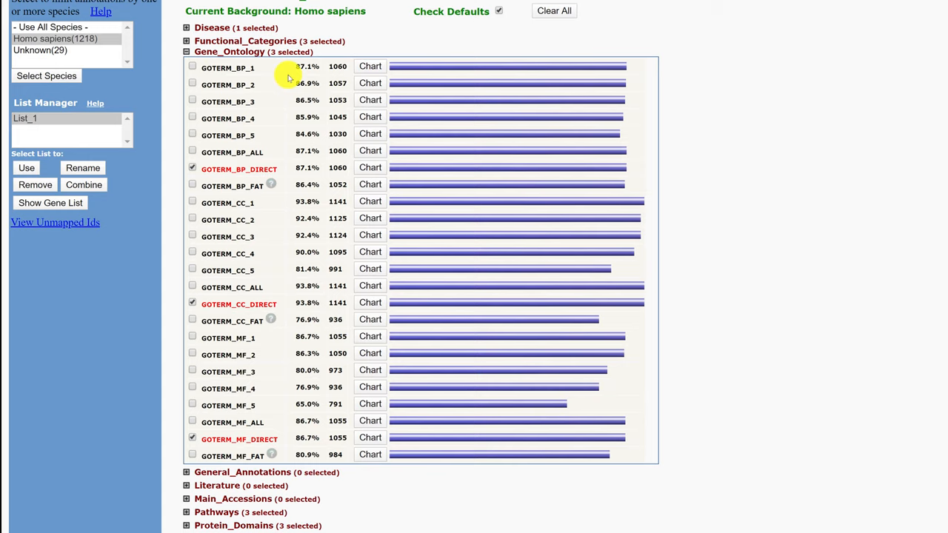
pyautogui.moveTo(370, 66)
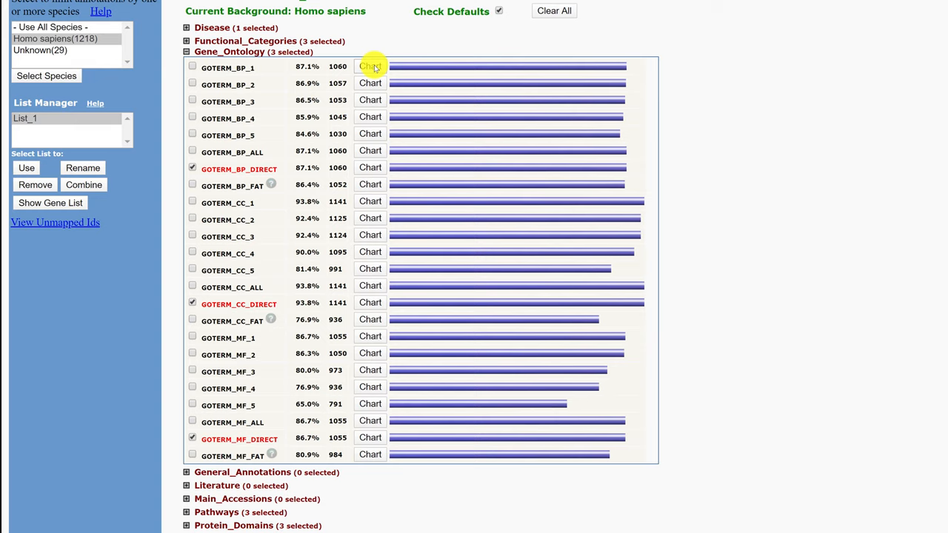
pyautogui.click(371, 66)
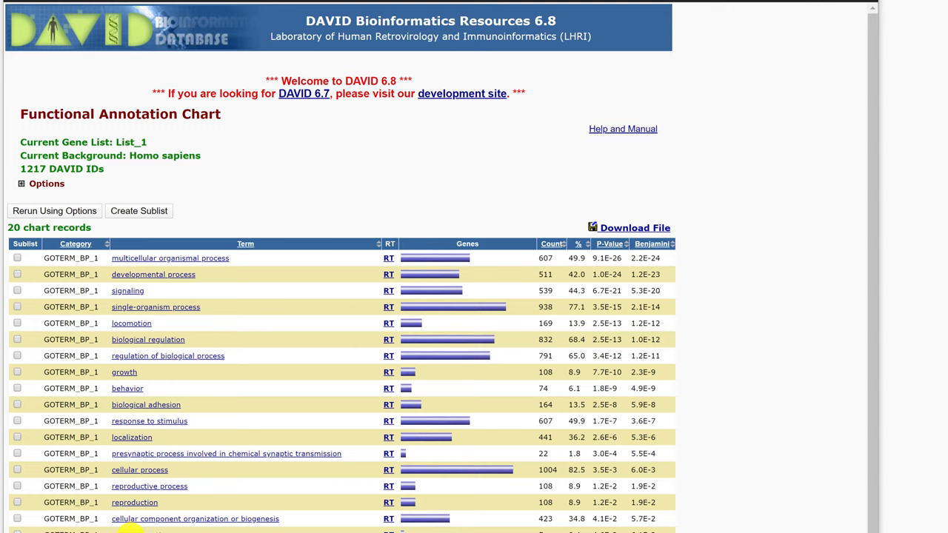
pyautogui.moveTo(165, 516)
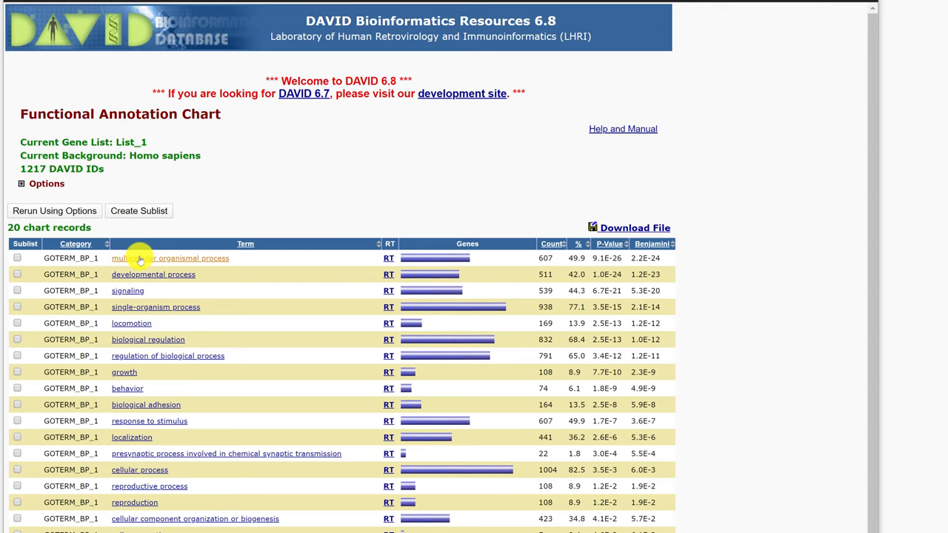
pyautogui.moveTo(128, 291)
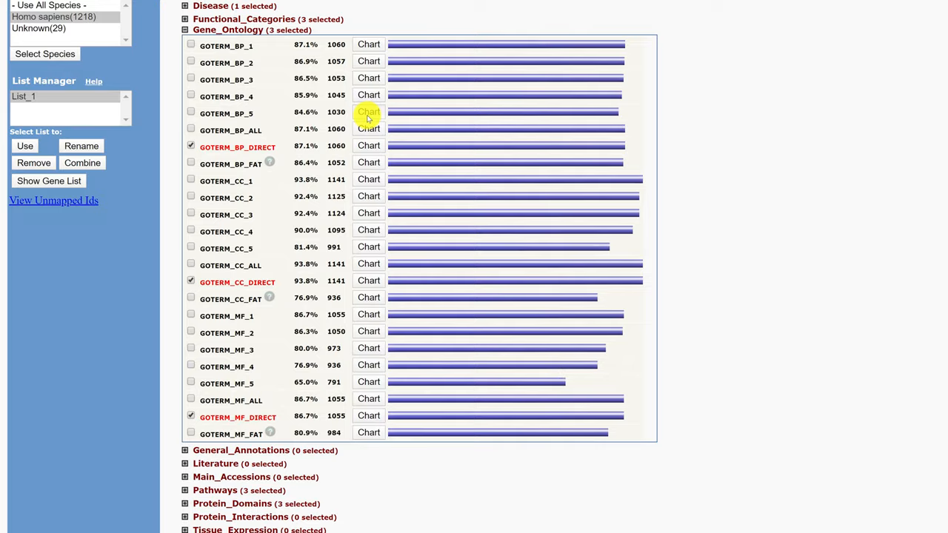
pyautogui.click(368, 113)
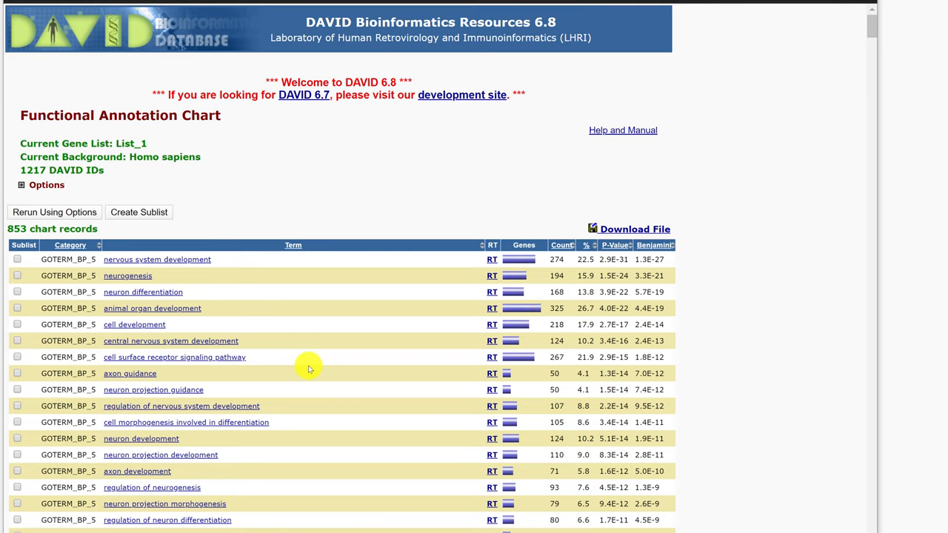
pyautogui.moveTo(226, 289)
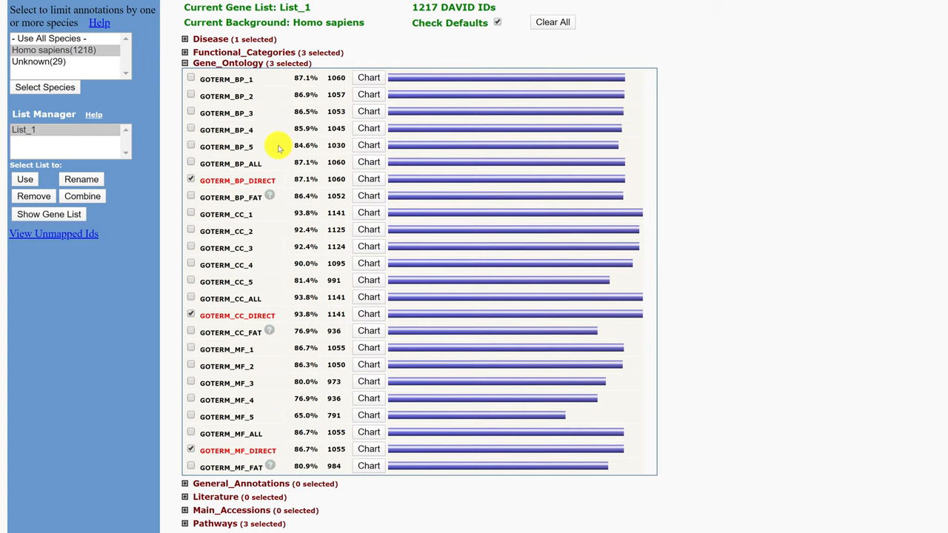
pyautogui.moveTo(244, 181)
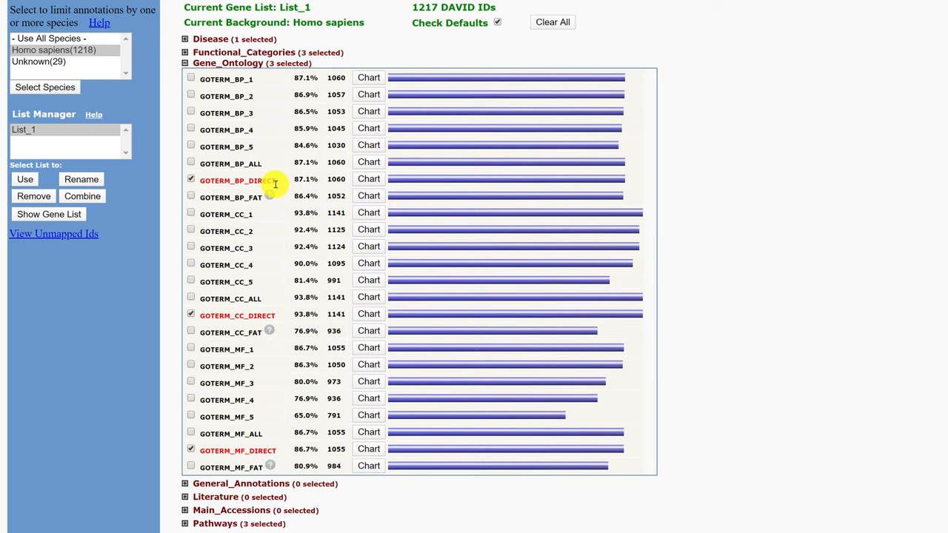
pyautogui.moveTo(200, 454)
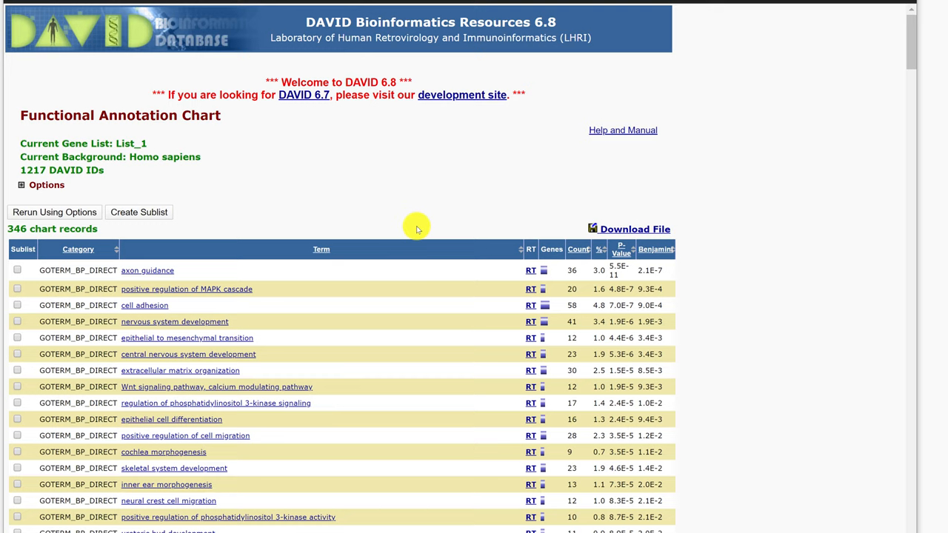
pyautogui.moveTo(631, 279)
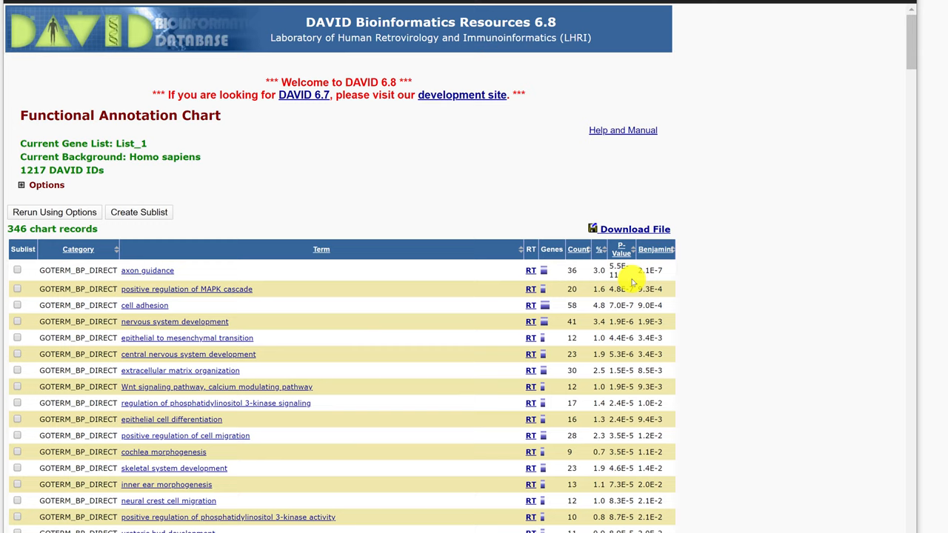
pyautogui.moveTo(641, 280)
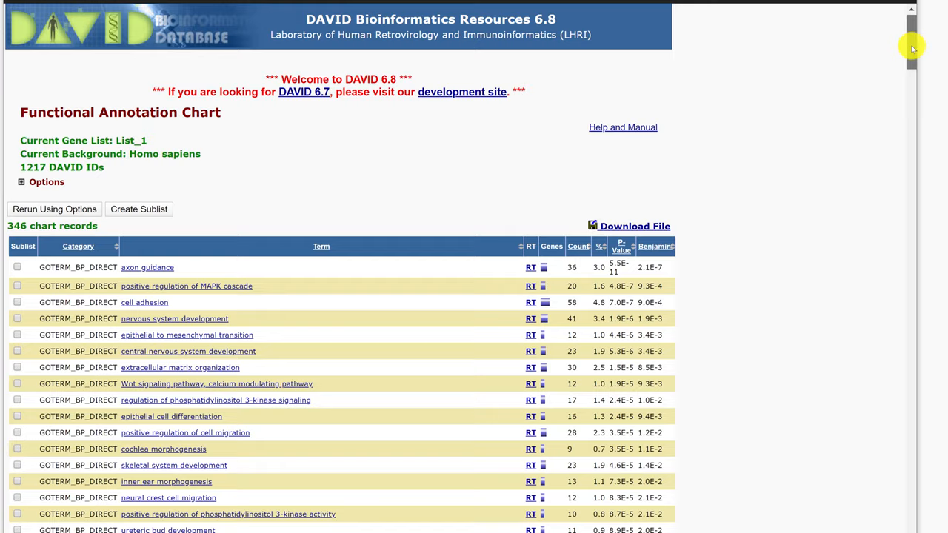
# Scroll through the 346-record GOTERM_BP_DIRECT chart headed by axon guidance
pyautogui.scroll(-3)
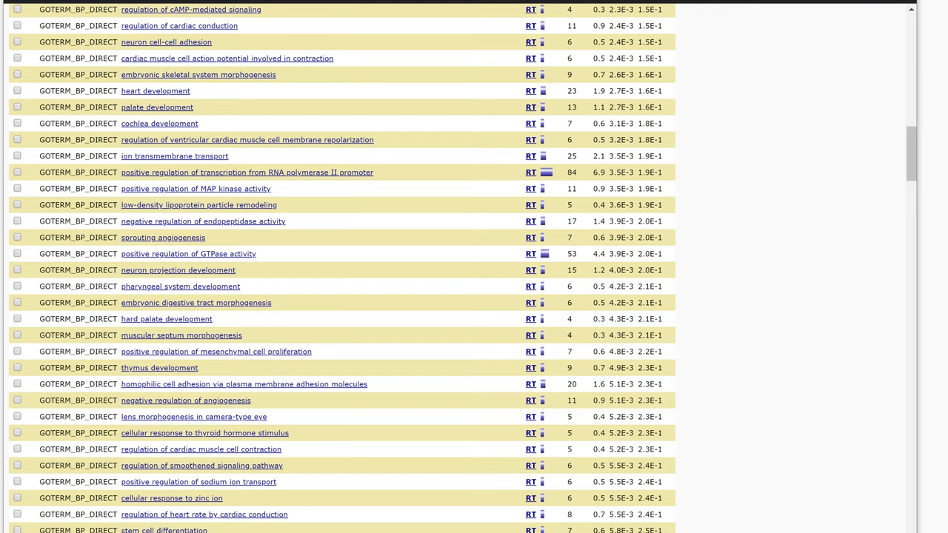
pyautogui.scroll(3)
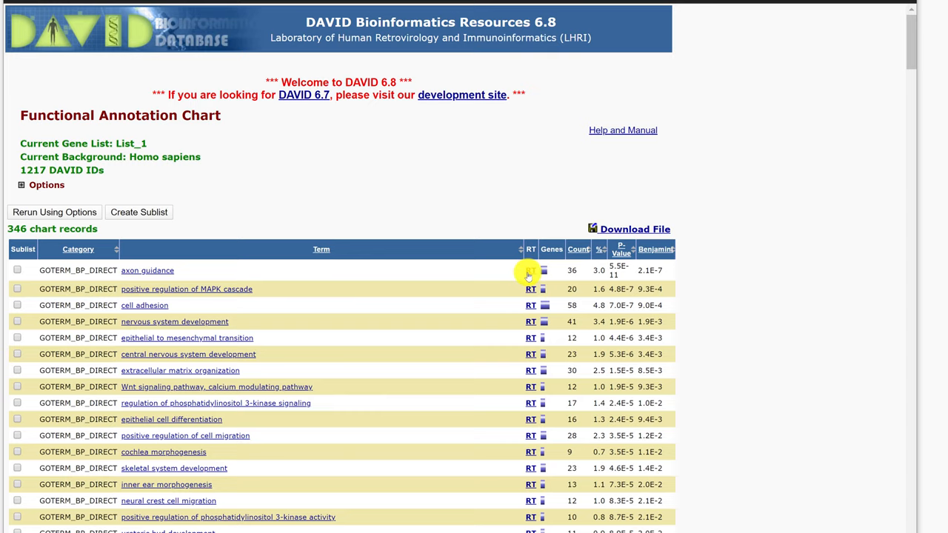
# Open related terms for axon guidance, showing GOTERM_BP_DIRECT and KEGG_PATHWAY matches
pyautogui.click(531, 271)
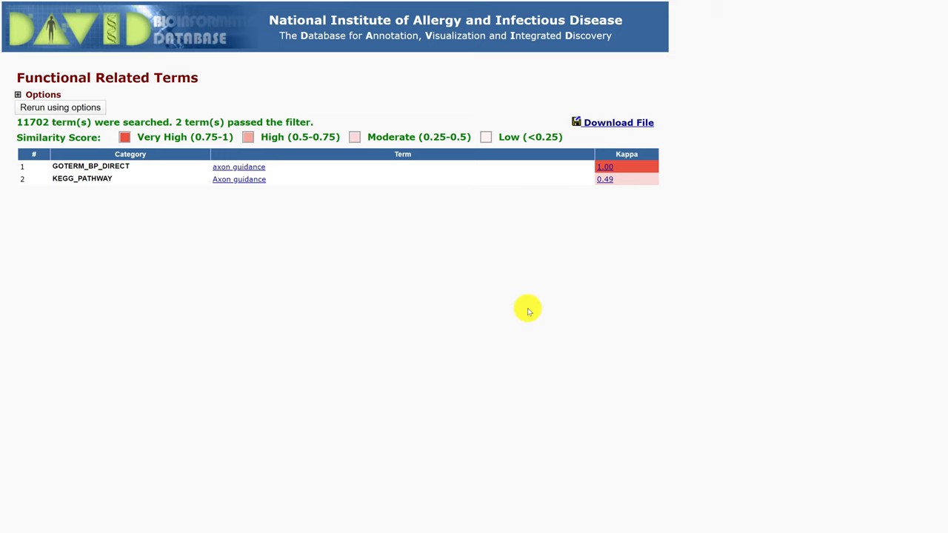
pyautogui.moveTo(489, 296)
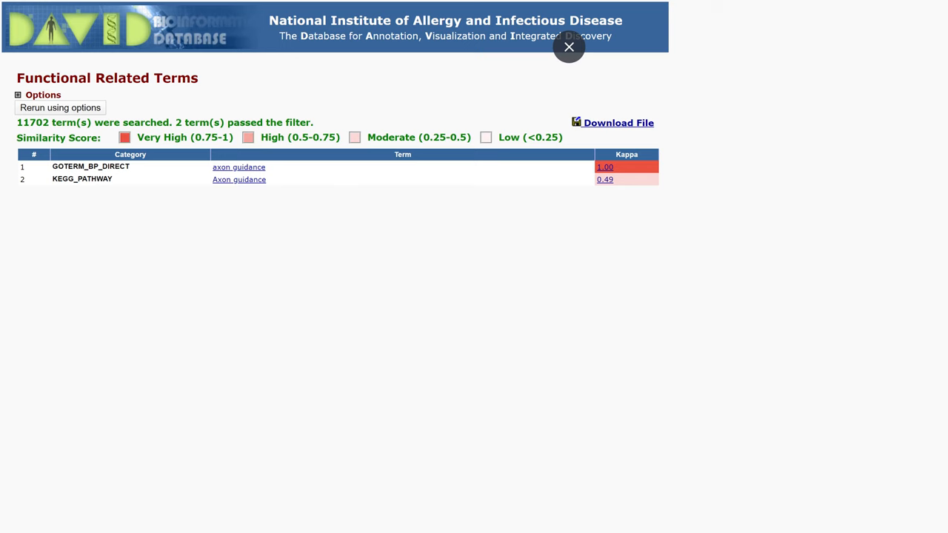
# Close the related-terms popup and browse the 36 axon guidance genes
pyautogui.click(238, 166)
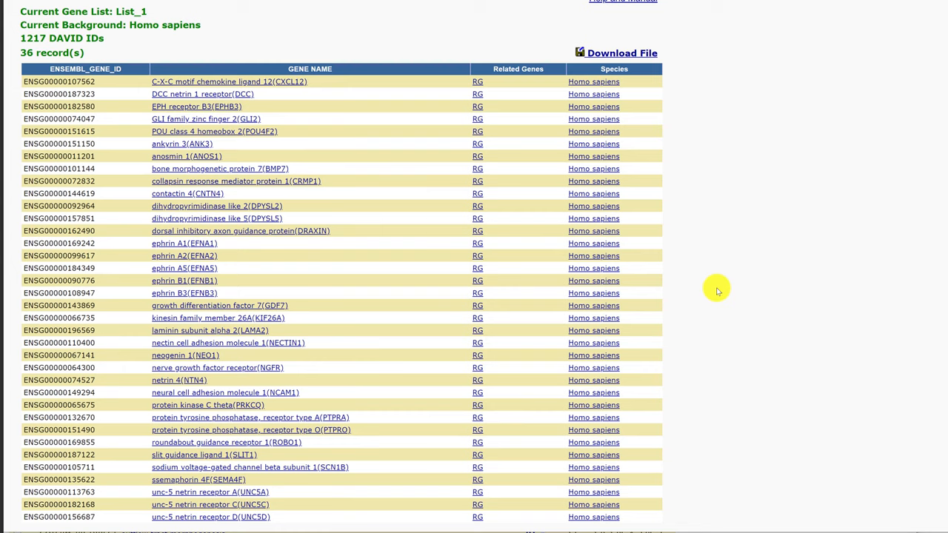
pyautogui.moveTo(480, 67)
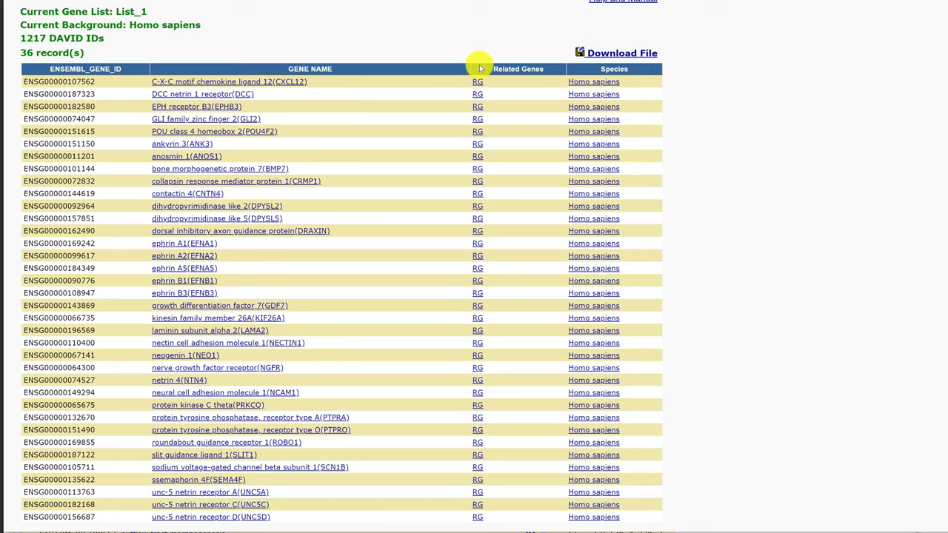
pyautogui.click(229, 82)
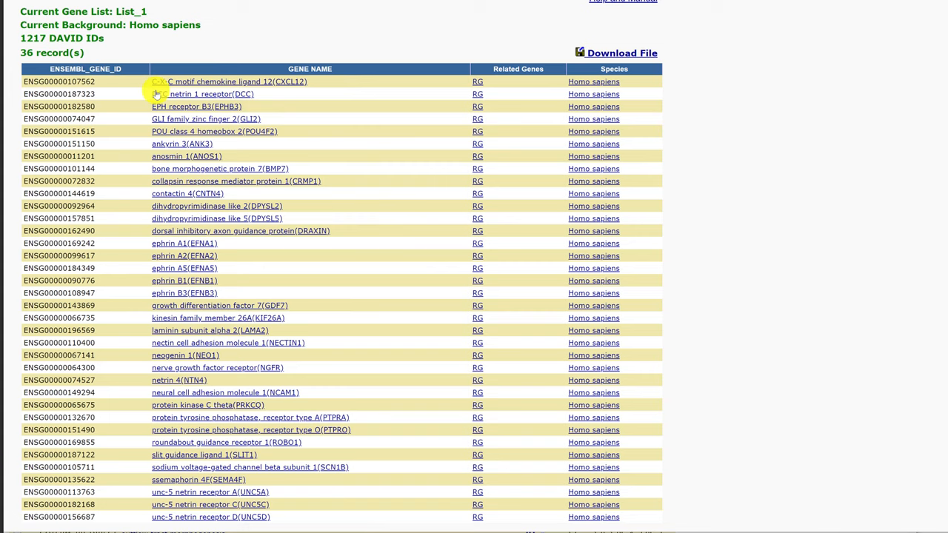
pyautogui.click(477, 82)
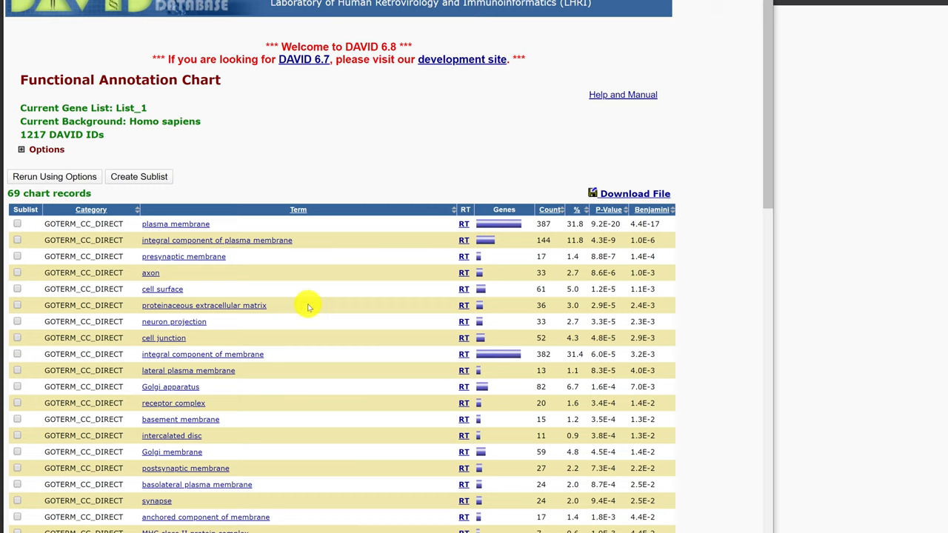
pyautogui.moveTo(171, 252)
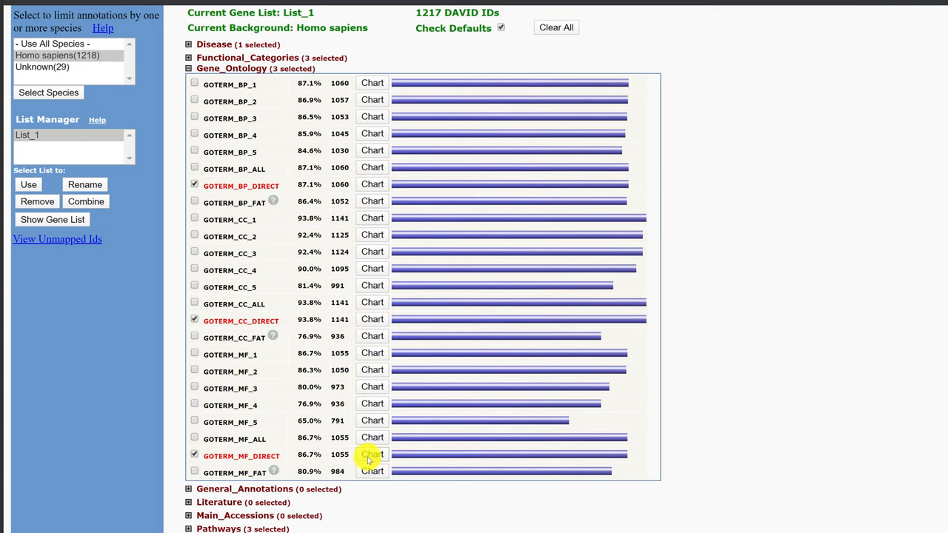
# Open the GOTERM_MF_DIRECT chart, then collapse Gene_Ontology in the summary
pyautogui.click(372, 454)
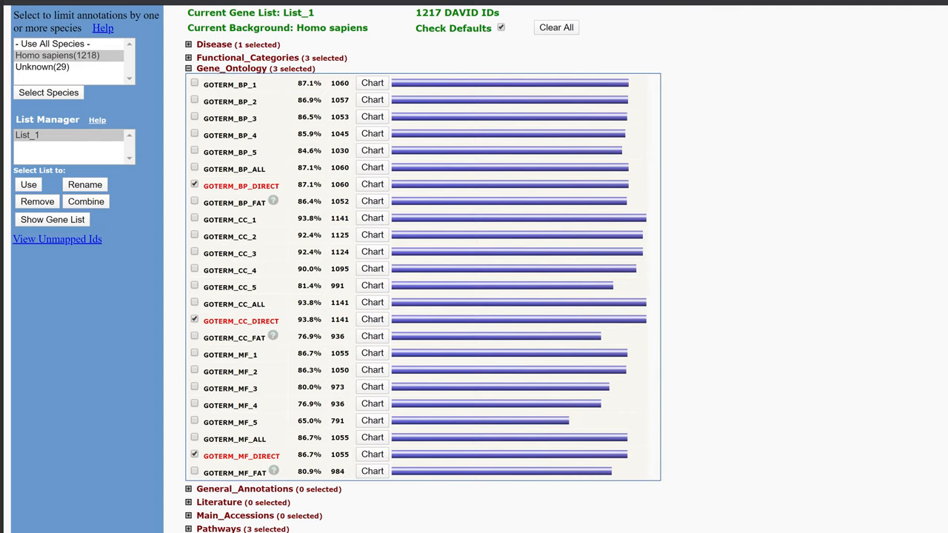
pyautogui.click(188, 68)
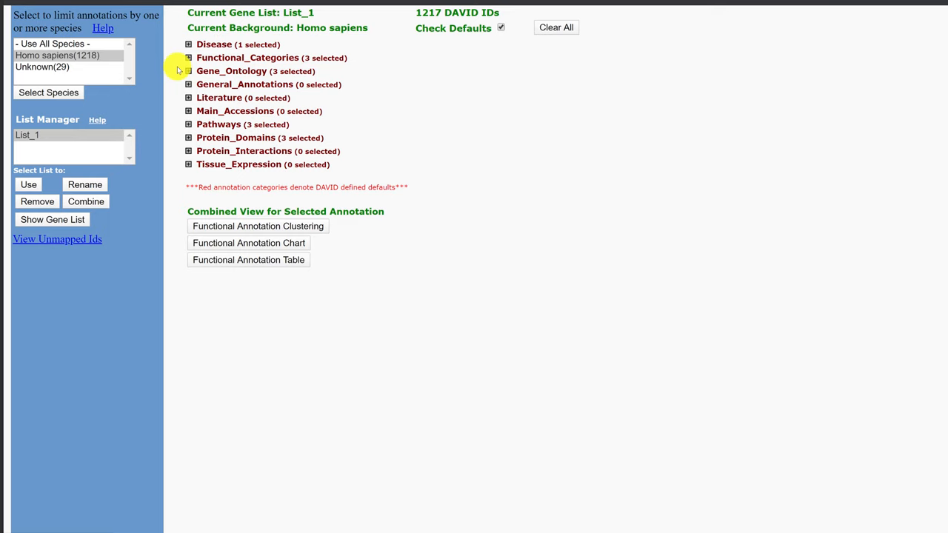
# Expand the Functional_Categories section of the annotation summary
pyautogui.click(248, 243)
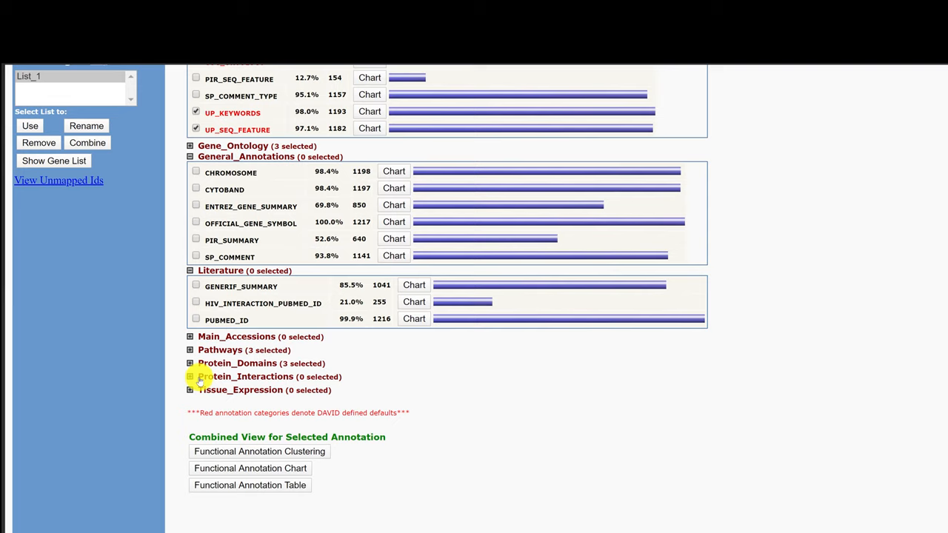
# Expand Protein_Domains and Pathways, dismiss the chart window, and open the KEGG_PATHWAY chart
pyautogui.click(190, 350)
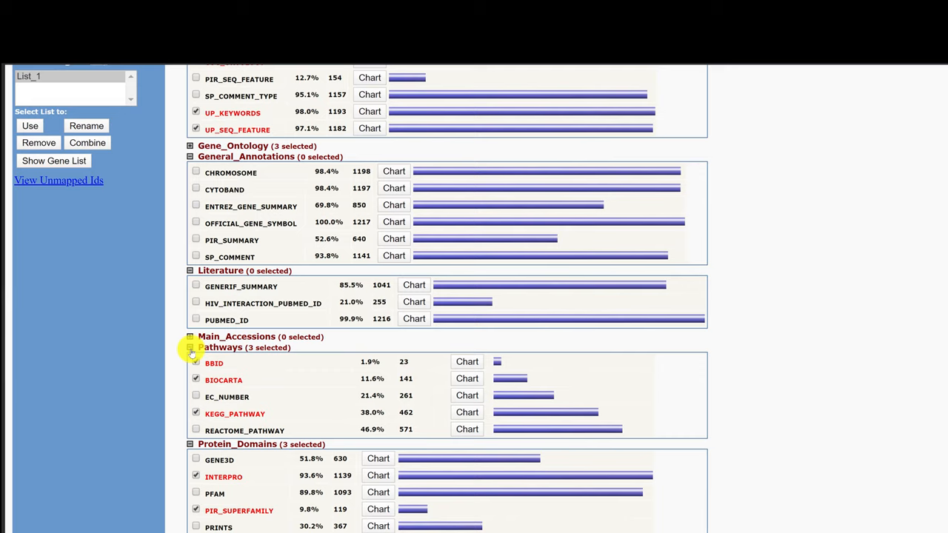
pyautogui.click(197, 363)
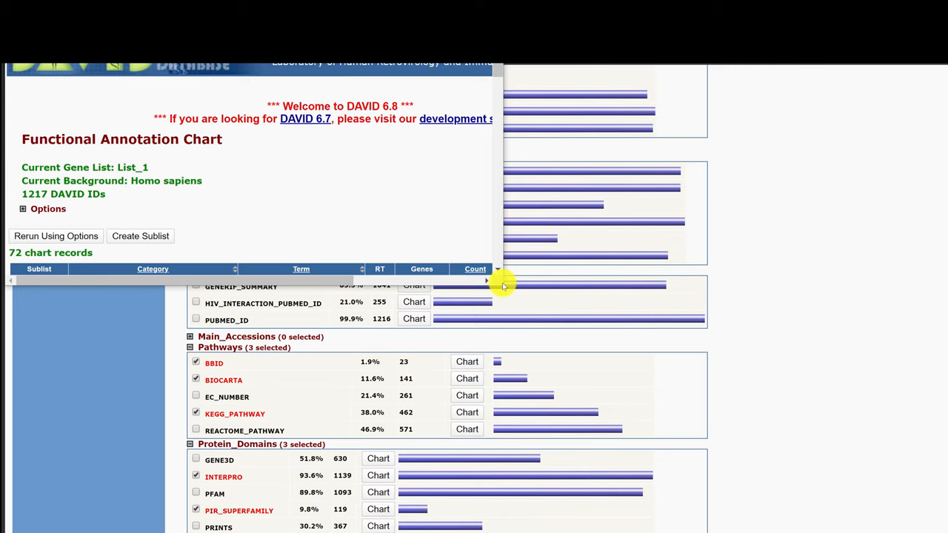
pyautogui.click(467, 429)
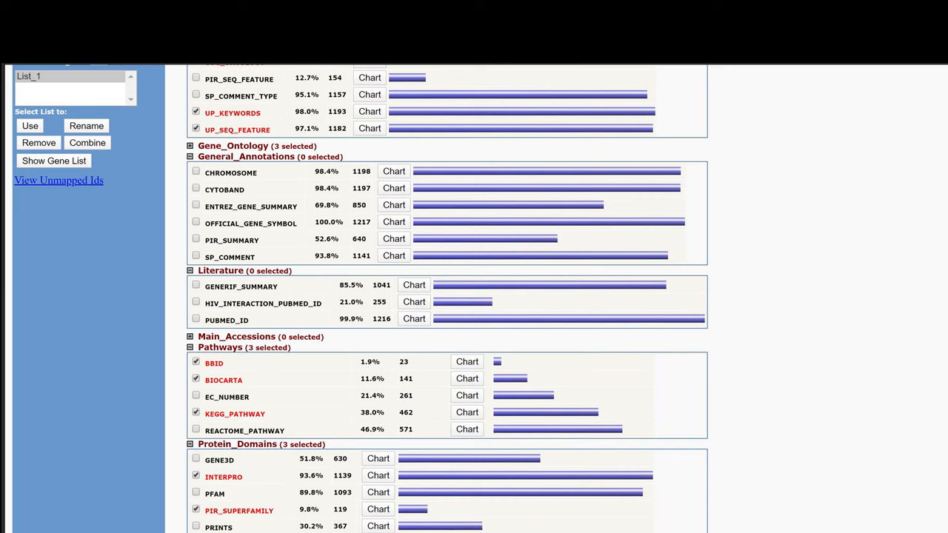
pyautogui.moveTo(467, 412)
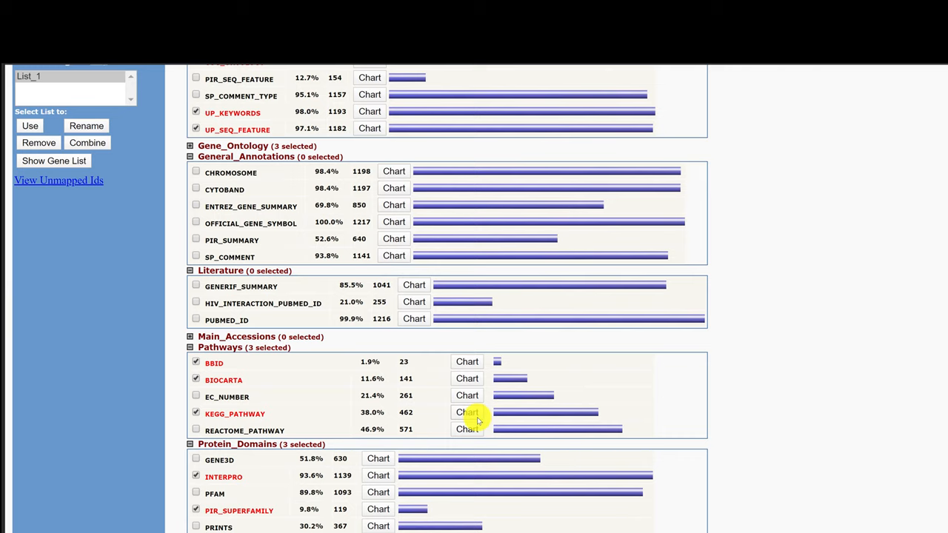
pyautogui.click(466, 413)
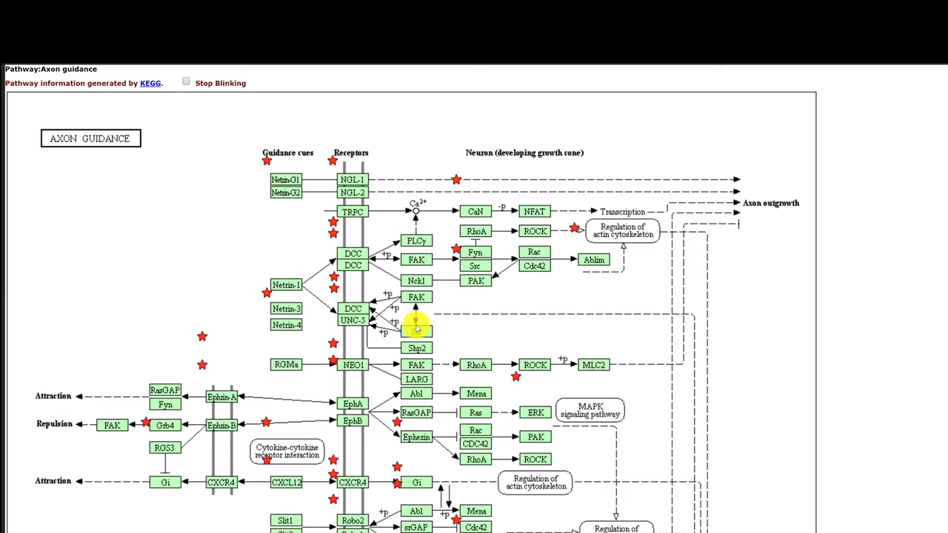
# Scroll the Axon guidance pathway page and copy its diagram image
pyautogui.scroll(-3)
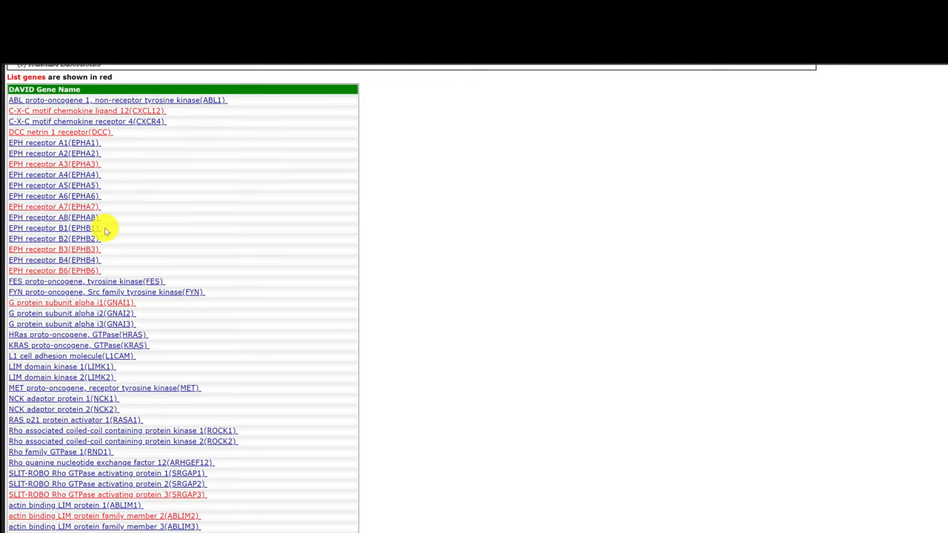
pyautogui.scroll(3)
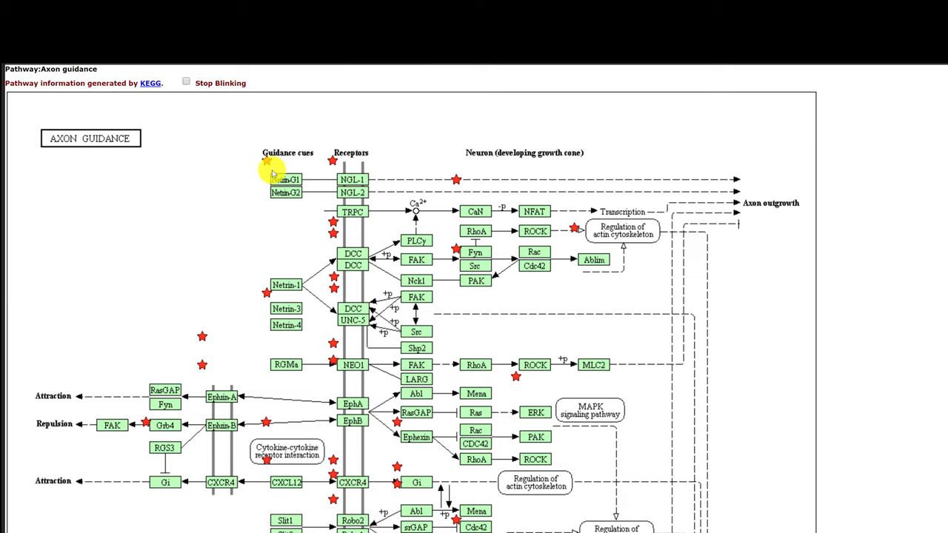
pyautogui.moveTo(267, 164)
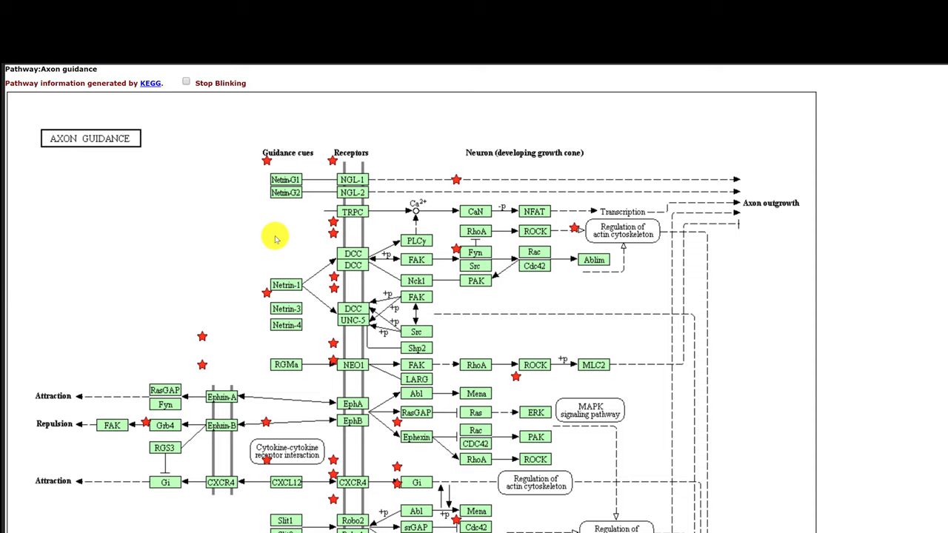
pyautogui.rightClick(275, 237)
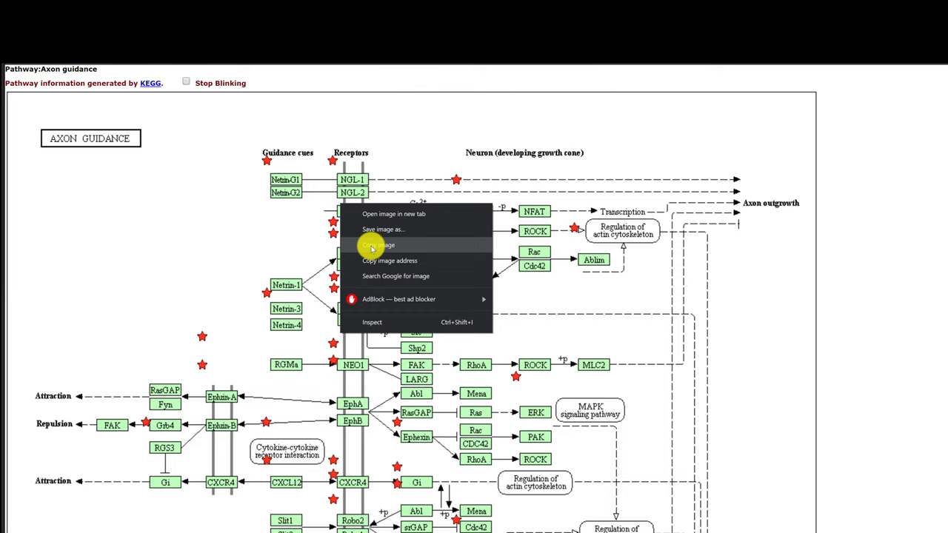
pyautogui.click(377, 245)
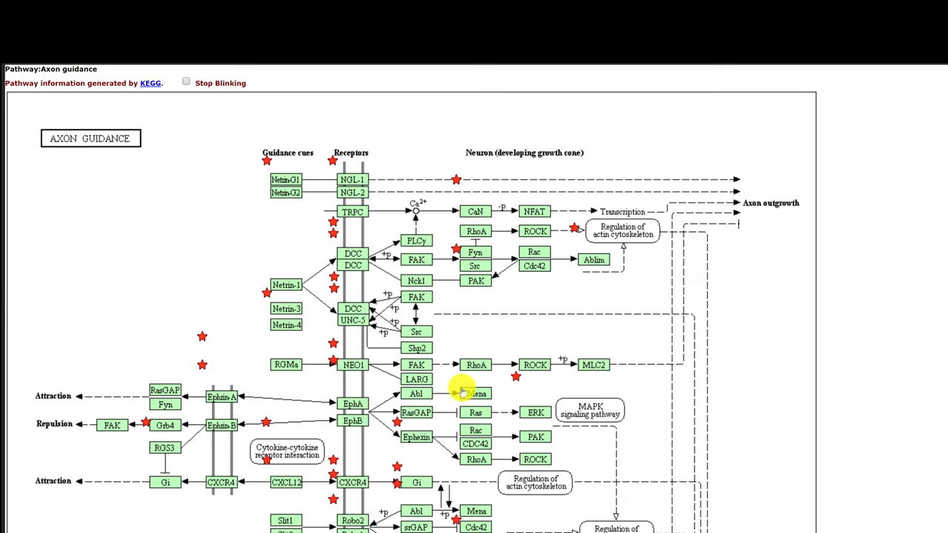
pyautogui.moveTo(689, 310)
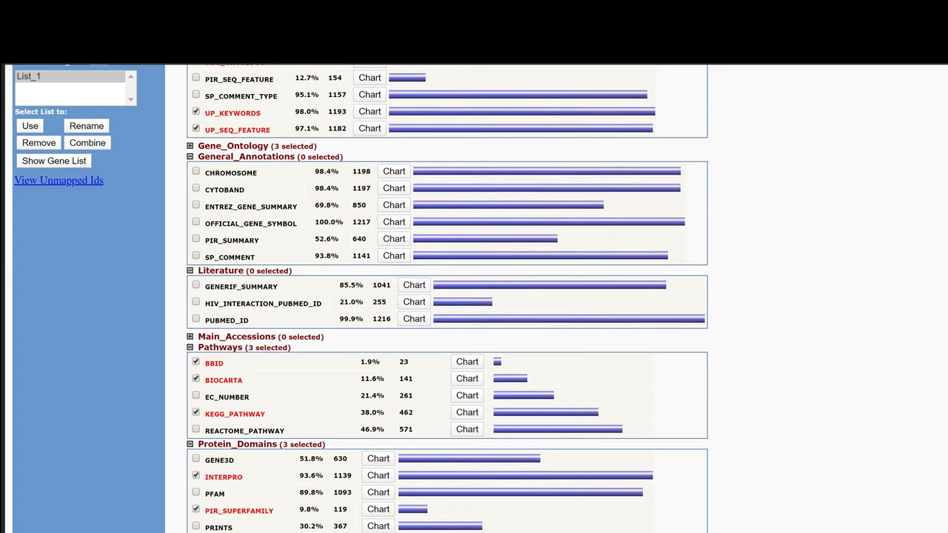
# Scroll up and reopen the 346-record GOTERM_BP_DIRECT chart
pyautogui.scroll(3)
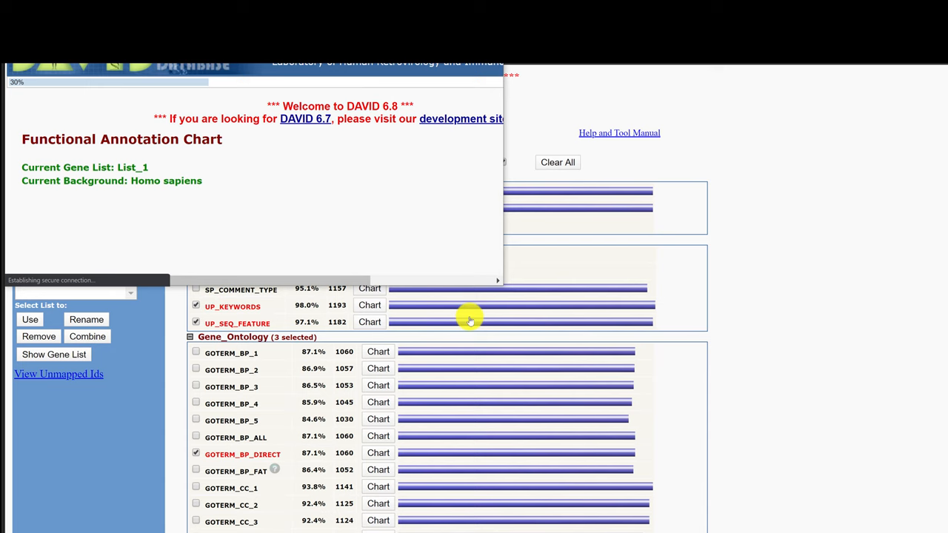
pyautogui.click(378, 453)
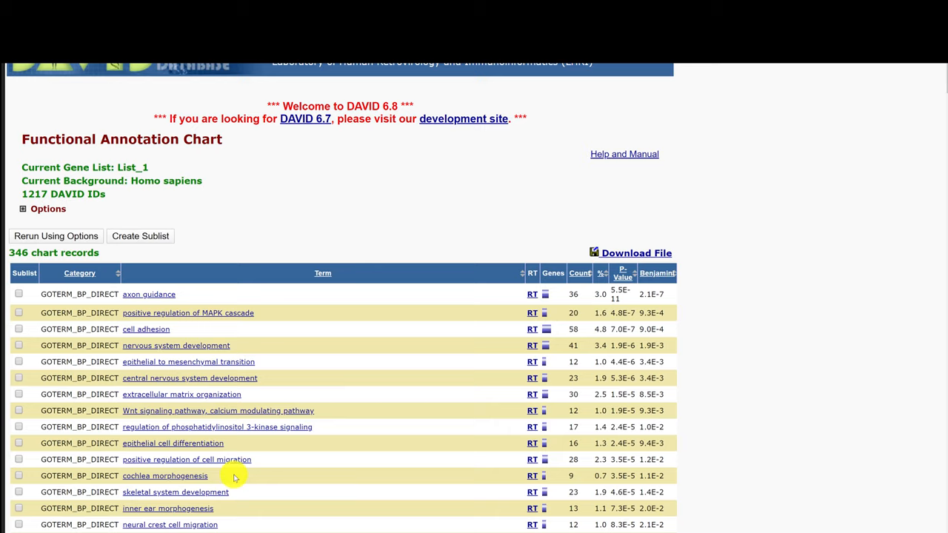
pyautogui.moveTo(234, 428)
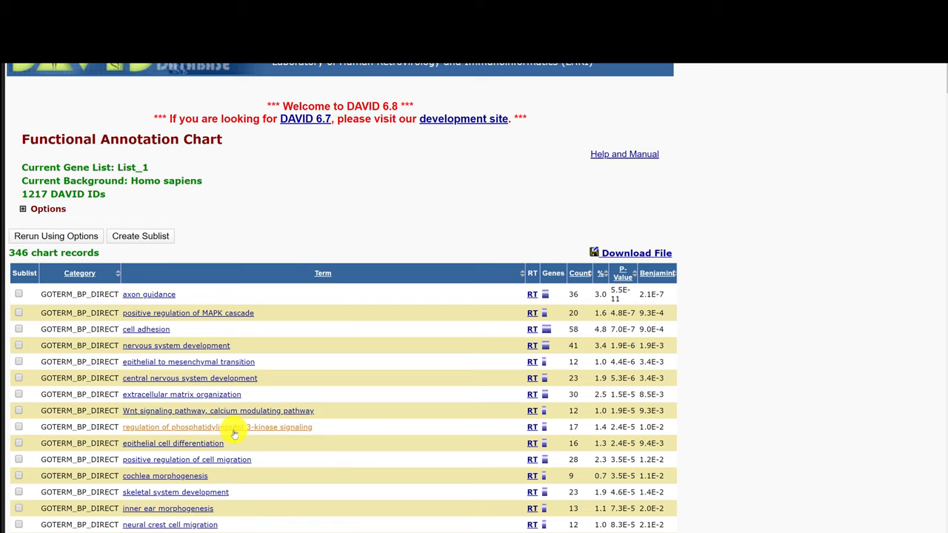
pyautogui.moveTo(250, 294)
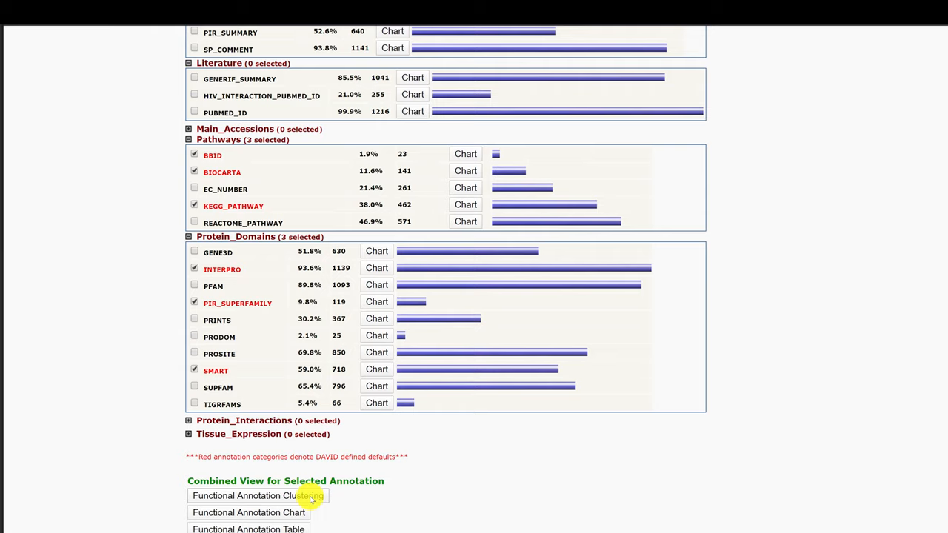
pyautogui.moveTo(280, 410)
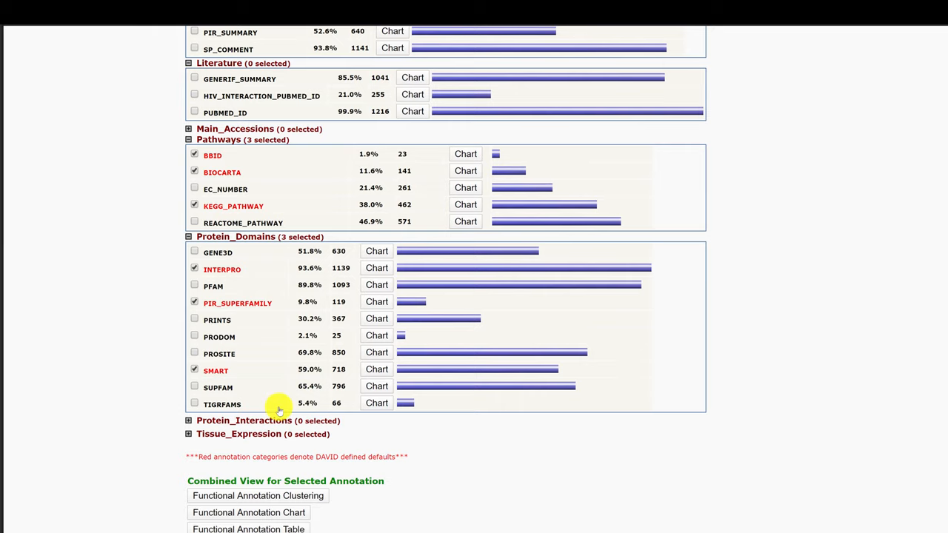
# Collapse General_Annotations and cluster the three GO DIRECT categories into 49 annotation clusters
pyautogui.scroll(3)
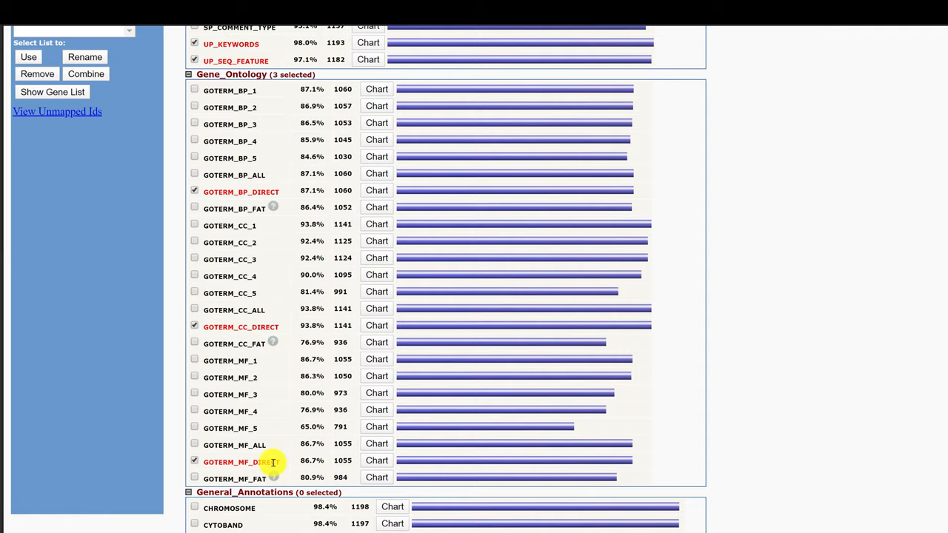
pyautogui.scroll(3)
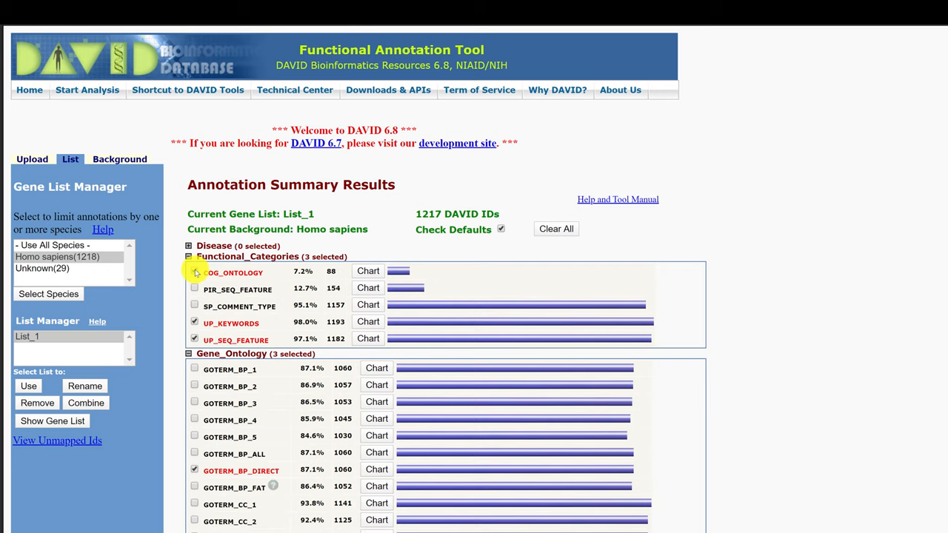
pyautogui.scroll(-3)
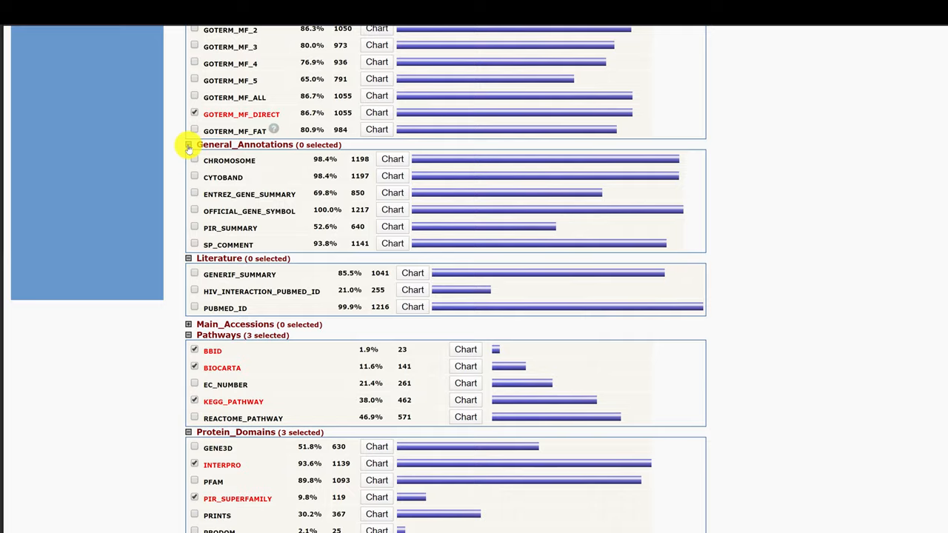
pyautogui.click(189, 144)
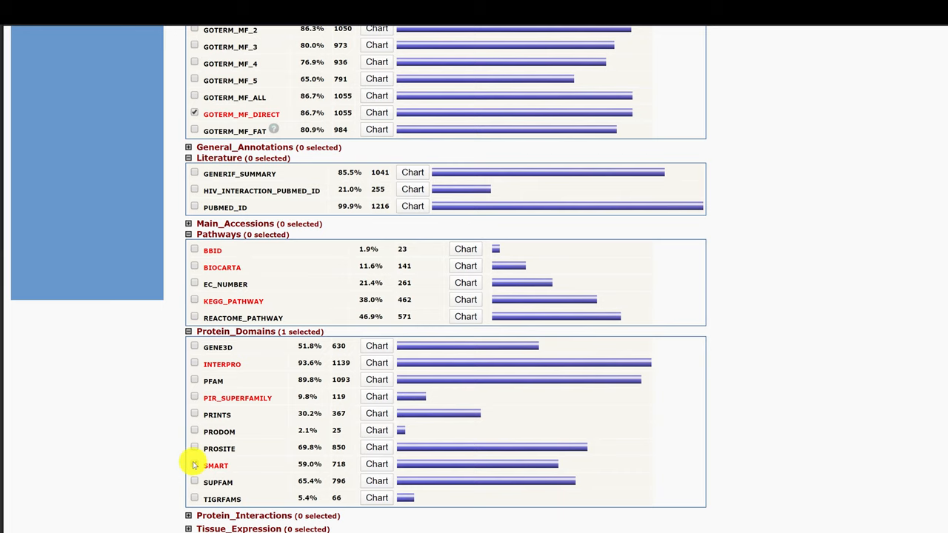
pyautogui.scroll(3)
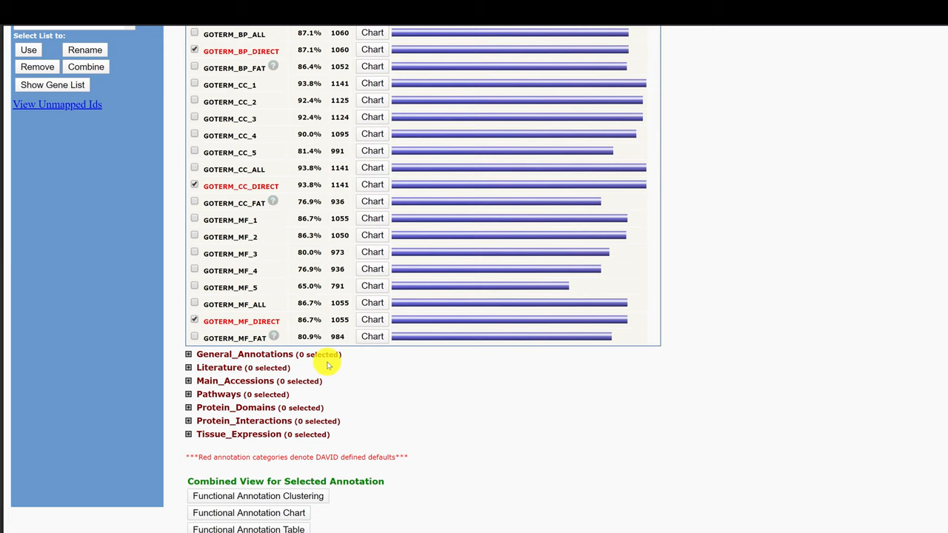
pyautogui.click(258, 496)
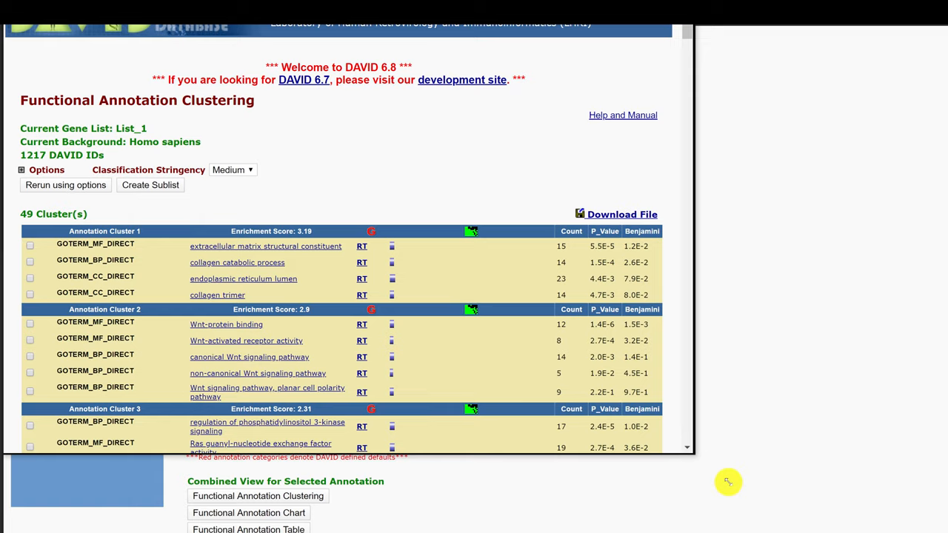
# Scroll the clustering results down to cluster 3's PI3-kinase, Ras exchange factor and MAPK terms
pyautogui.scroll(-3)
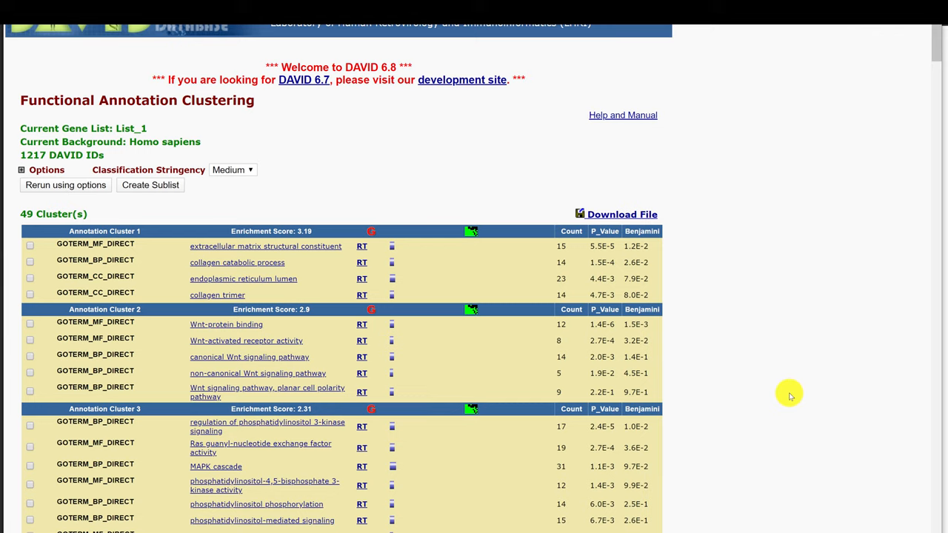
pyautogui.moveTo(11, 204)
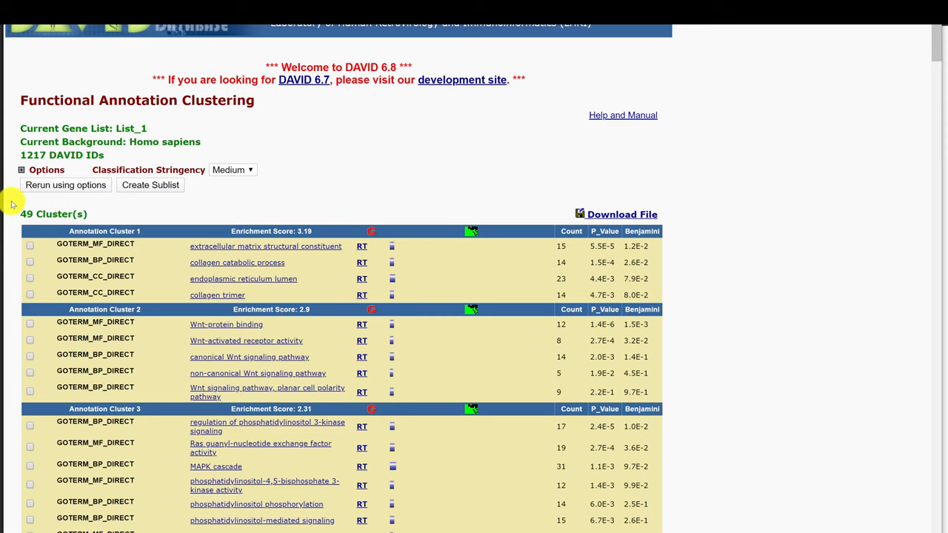
pyautogui.moveTo(226, 241)
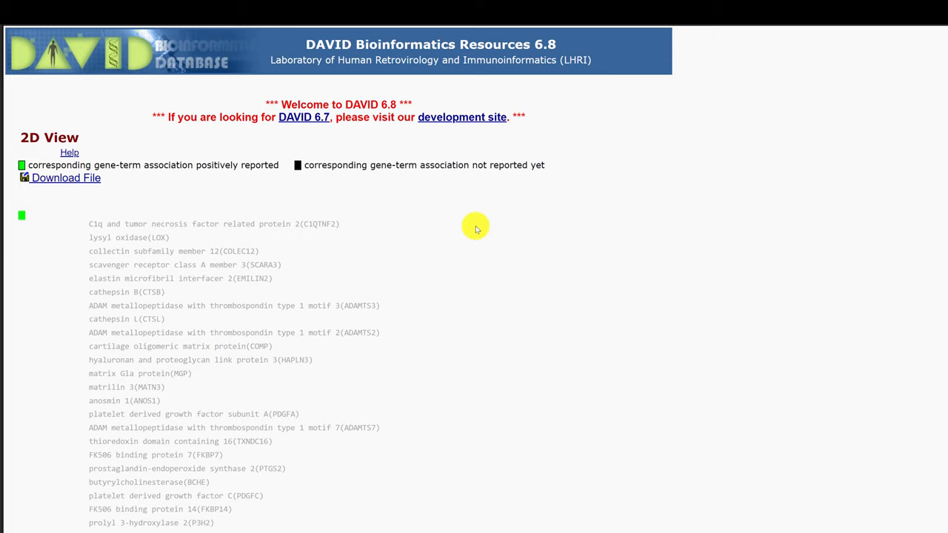
pyautogui.scroll(-3)
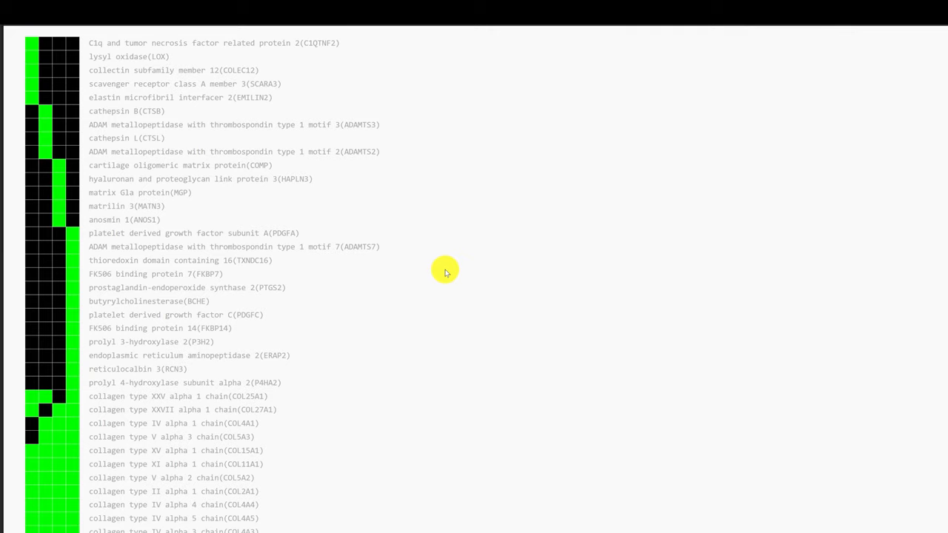
pyautogui.scroll(-3)
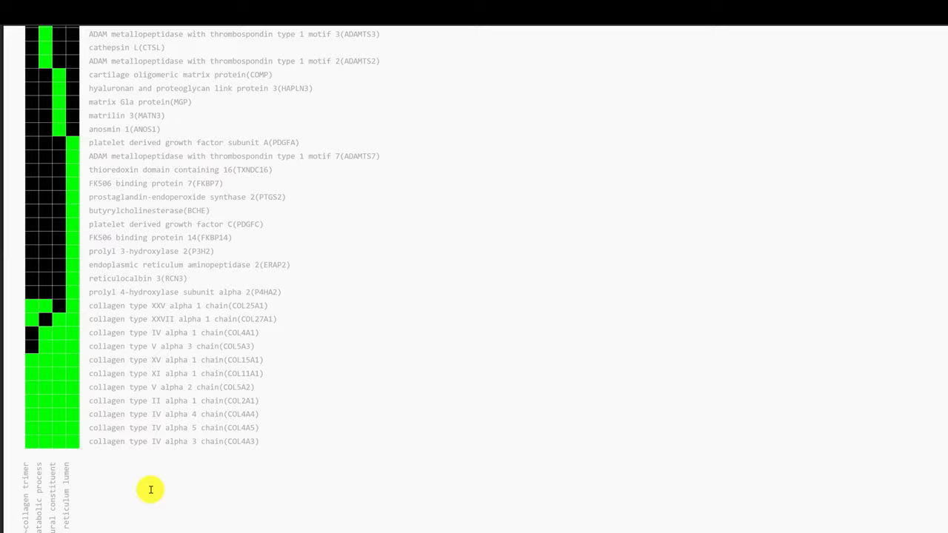
pyautogui.scroll(-3)
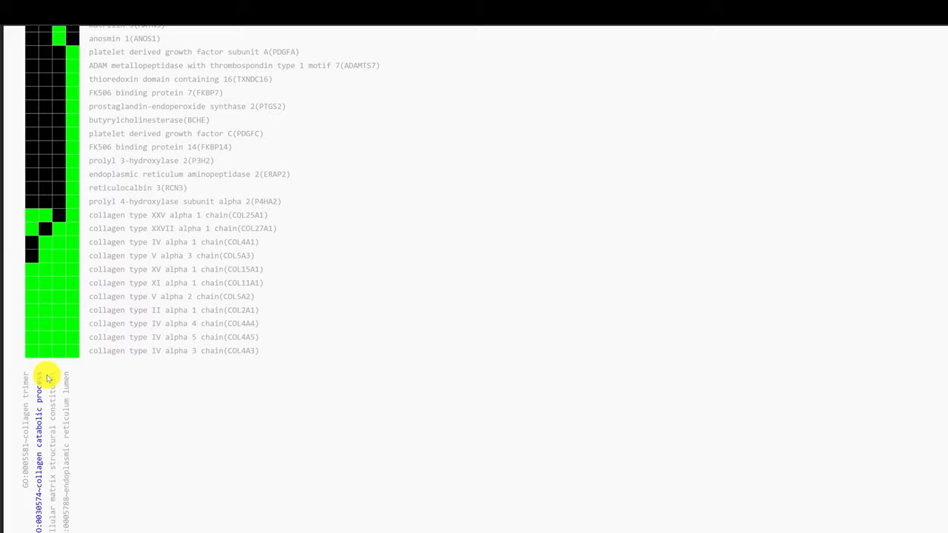
pyautogui.scroll(3)
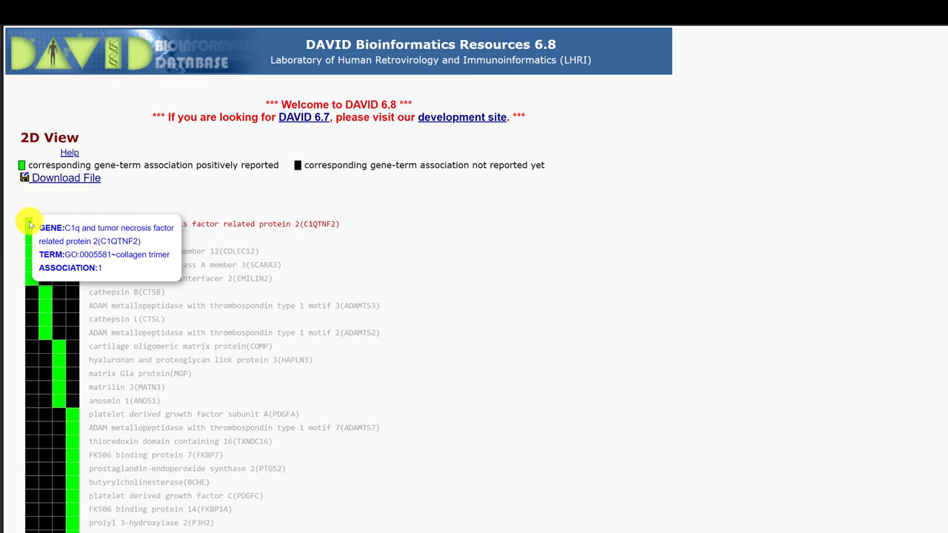
pyautogui.scroll(-3)
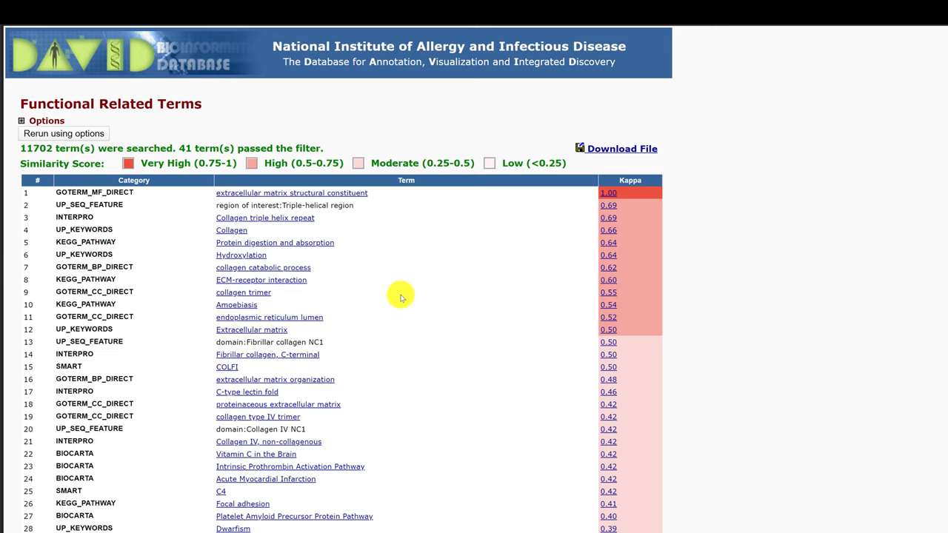
pyautogui.moveTo(278, 292)
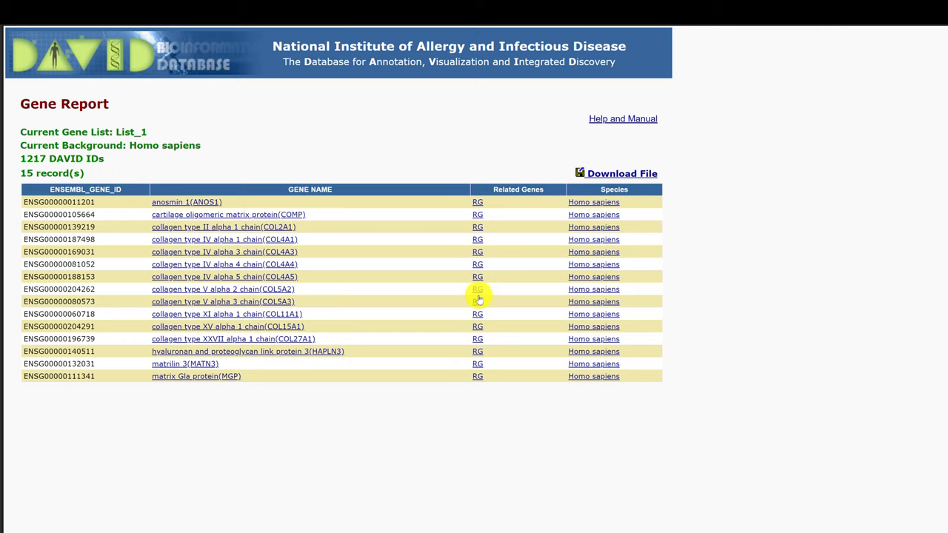
pyautogui.moveTo(421, 404)
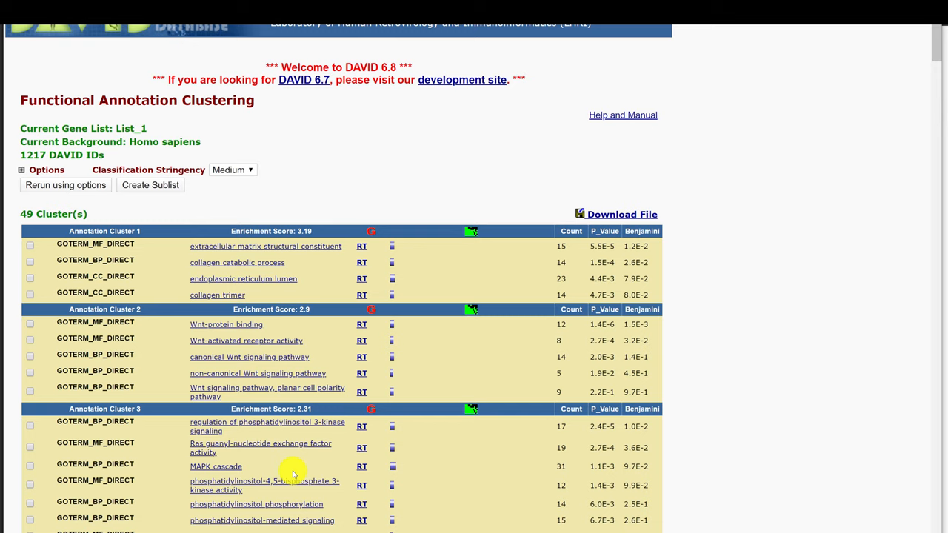
pyautogui.moveTo(290, 456)
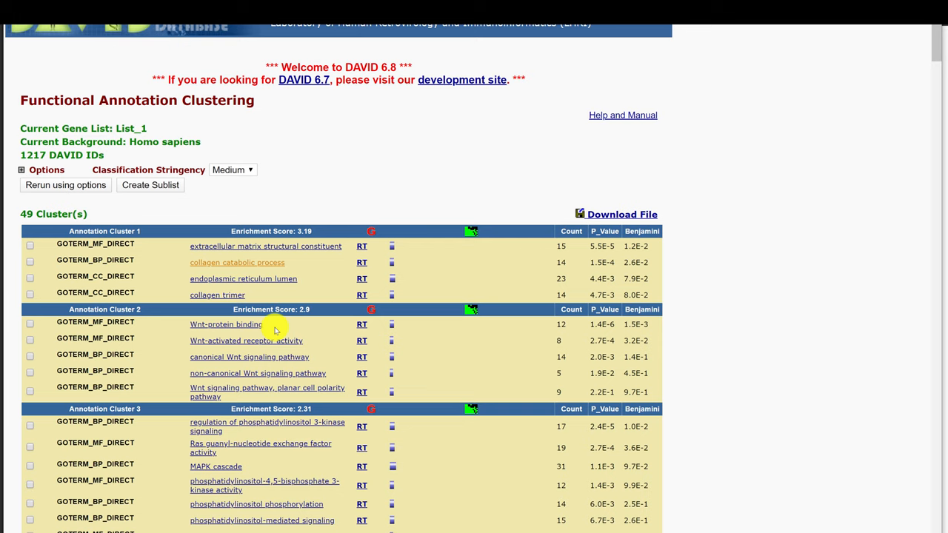
# Scroll down the clustering results to cluster 4 with calcium ion-regulated exocytosis terms
pyautogui.scroll(-3)
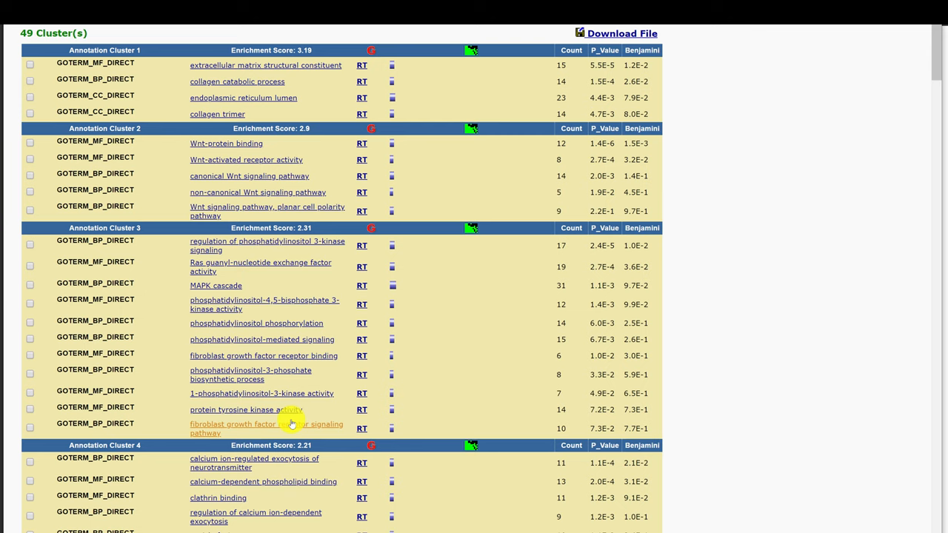
pyautogui.moveTo(265, 356)
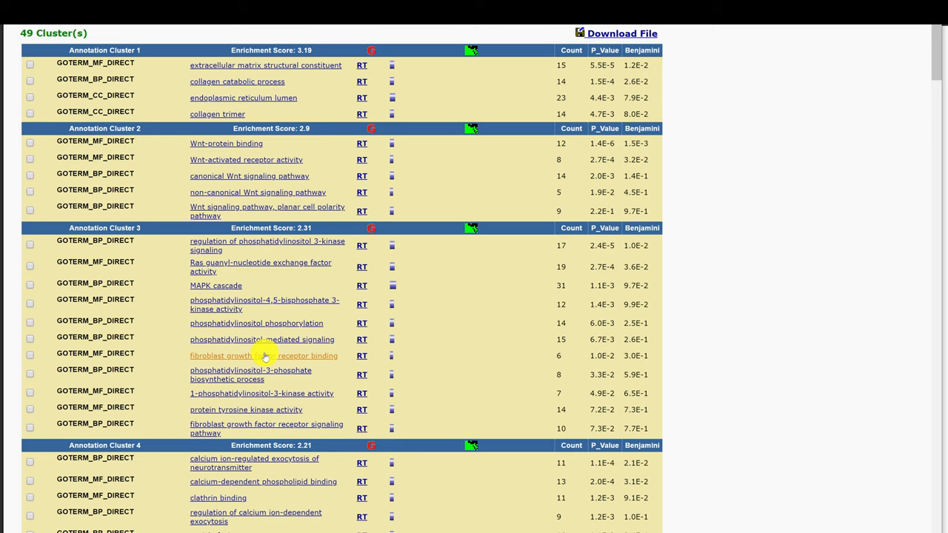